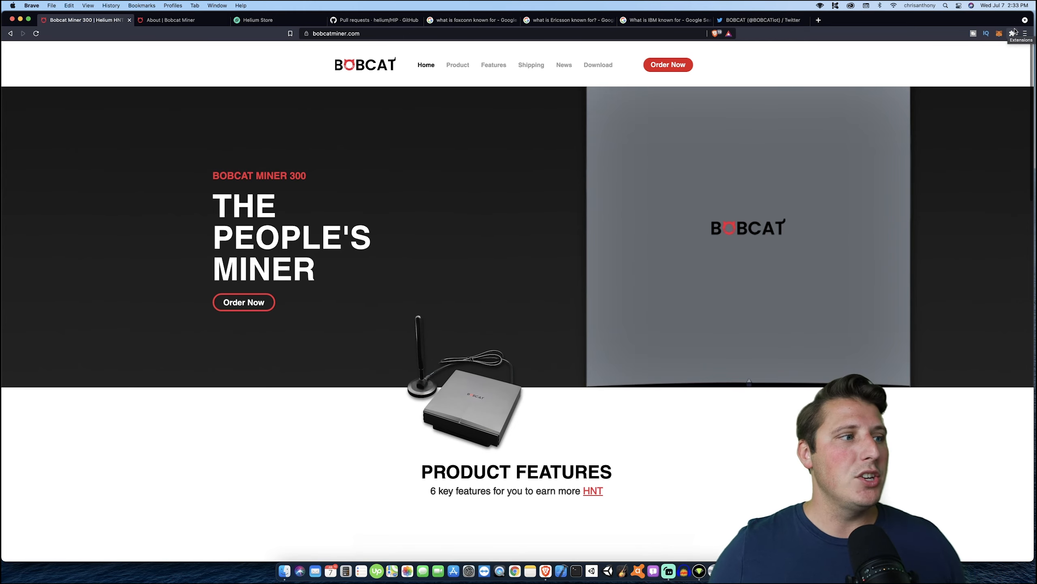
- Review shipping batches one to ten on the Bobcat Shipping page, then view Bobcat's Twitter feed
{"action": "scroll", "scroll_direction": "down", "scroll_amount": 3}
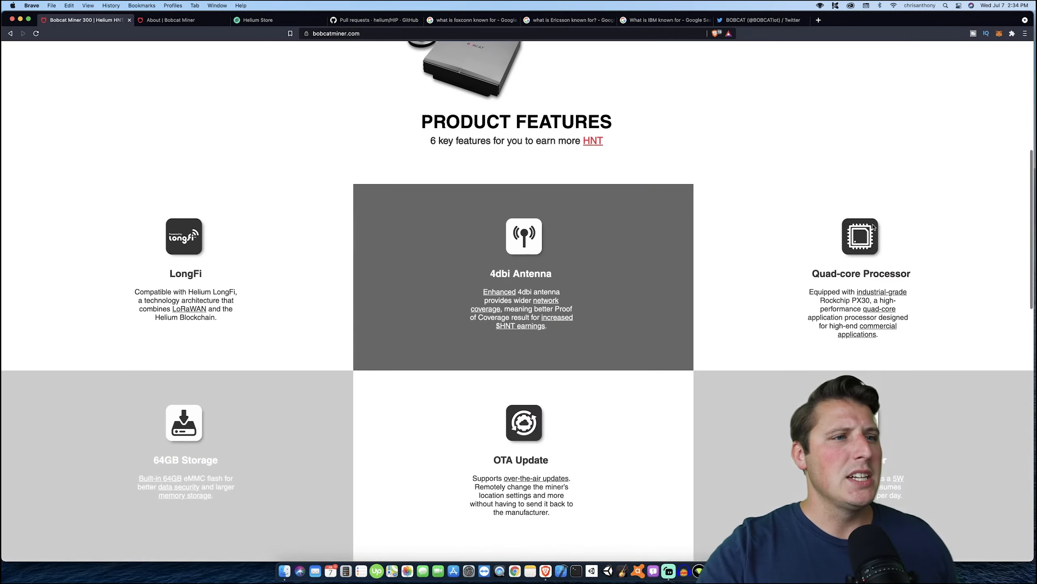
{"action": "scroll", "scroll_direction": "down", "scroll_amount": 3}
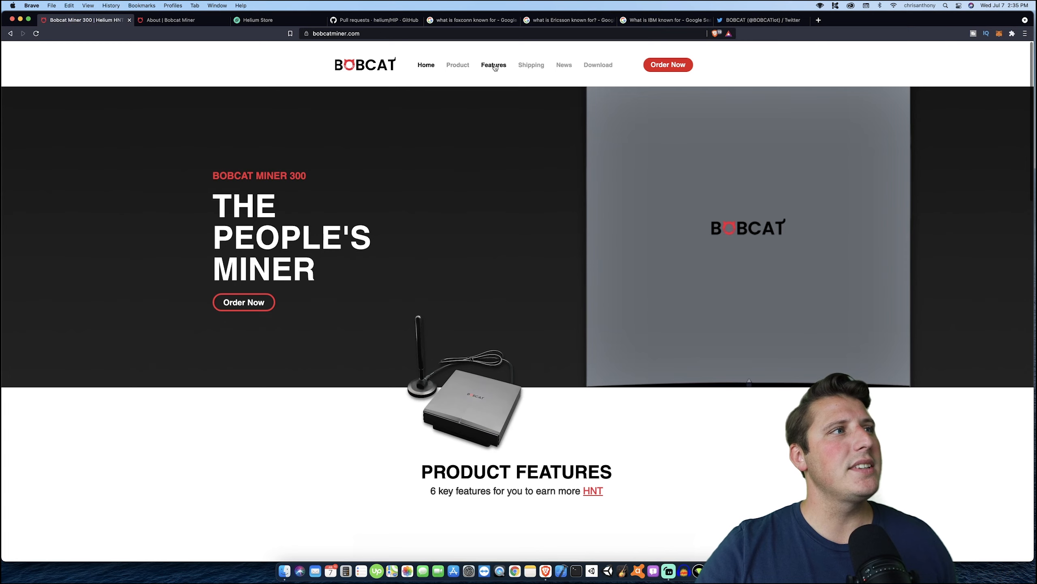
{"action": "left_click", "coordinate": [532, 64]}
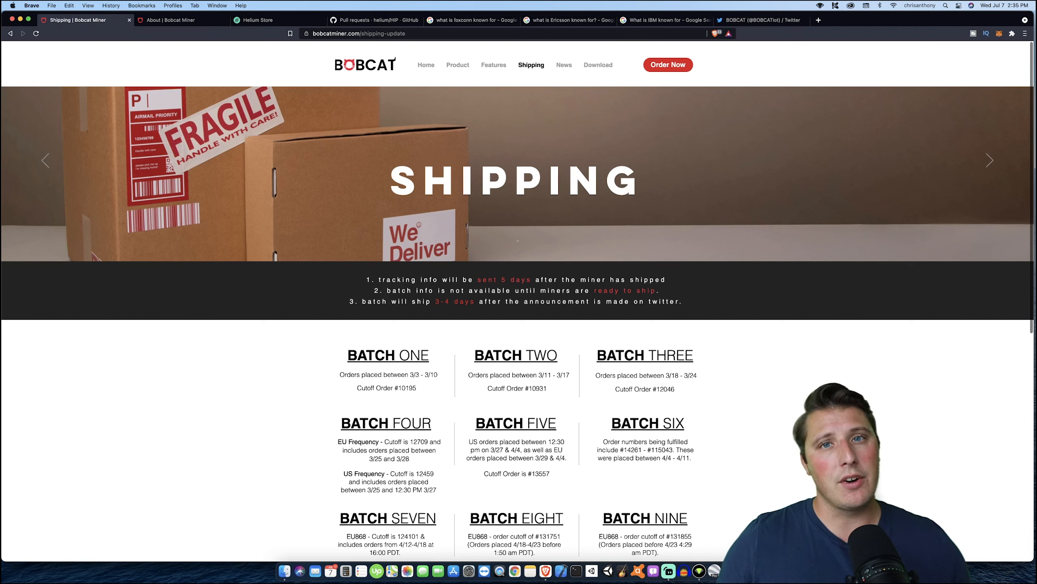
{"action": "scroll", "scroll_direction": "down", "scroll_amount": 3}
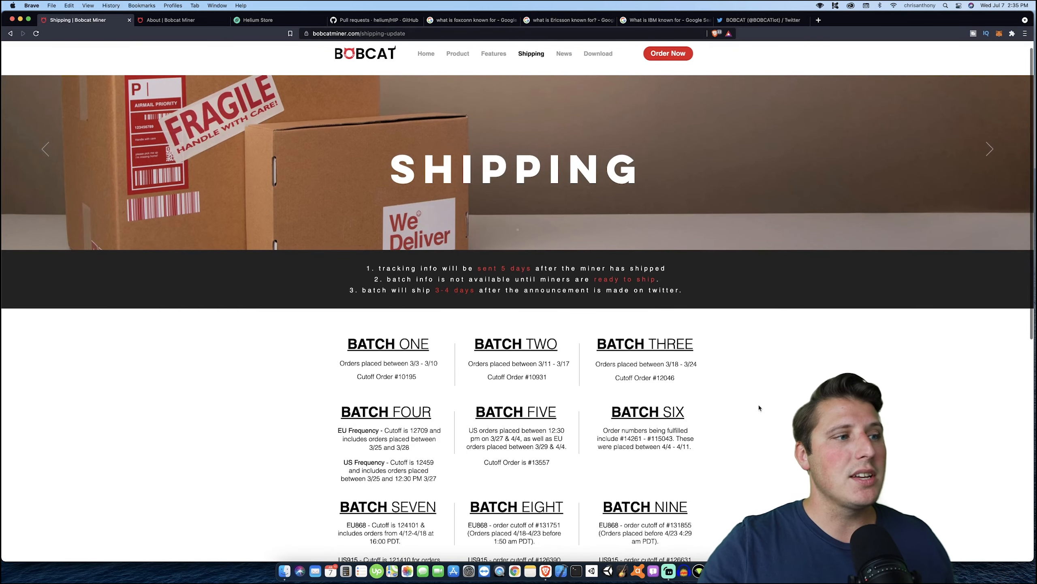
{"action": "scroll", "scroll_direction": "down", "scroll_amount": 3}
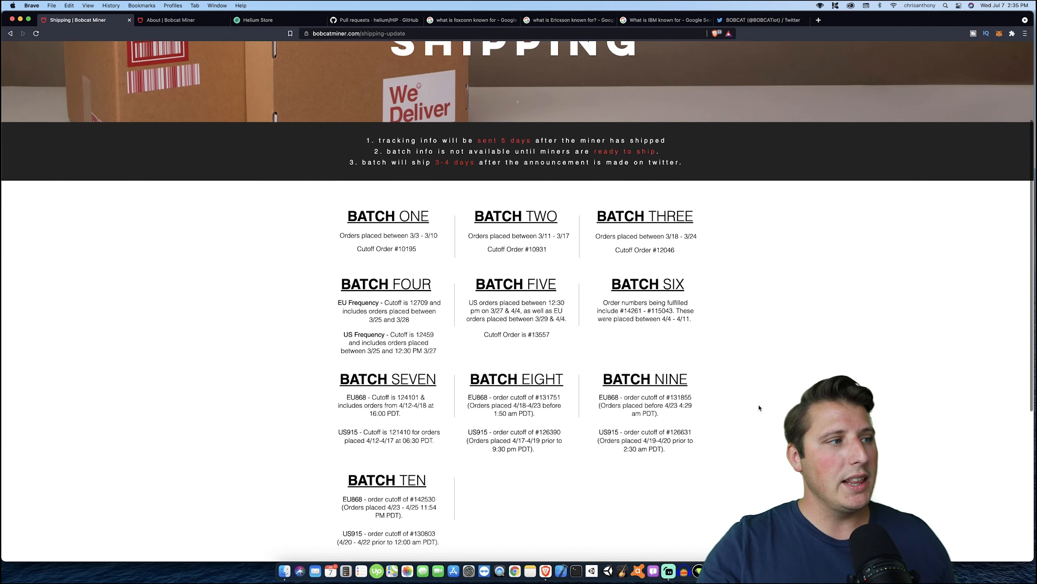
{"action": "scroll", "scroll_direction": "down", "scroll_amount": 3}
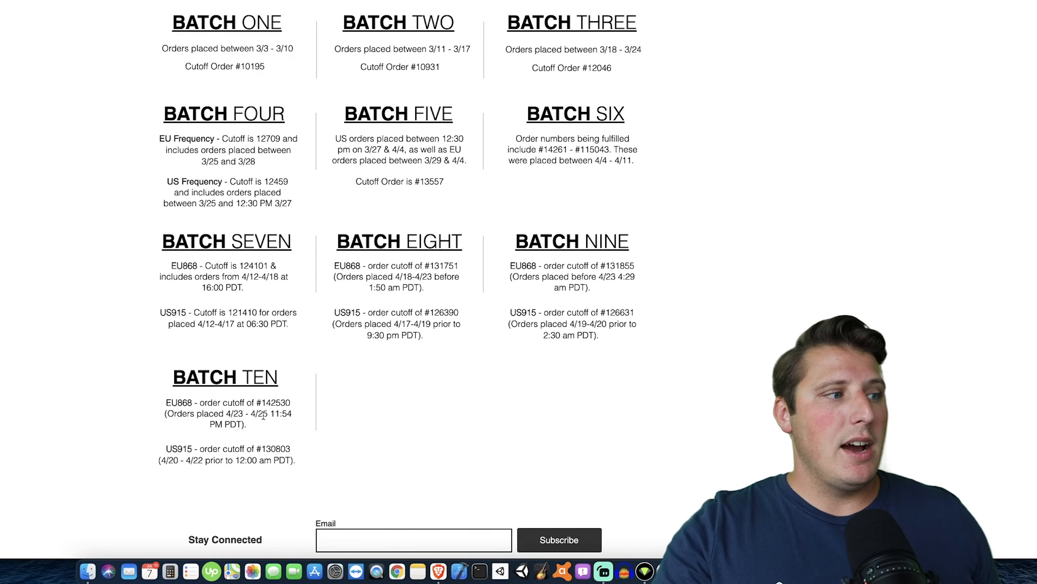
{"action": "mouse_move", "coordinate": [265, 424]}
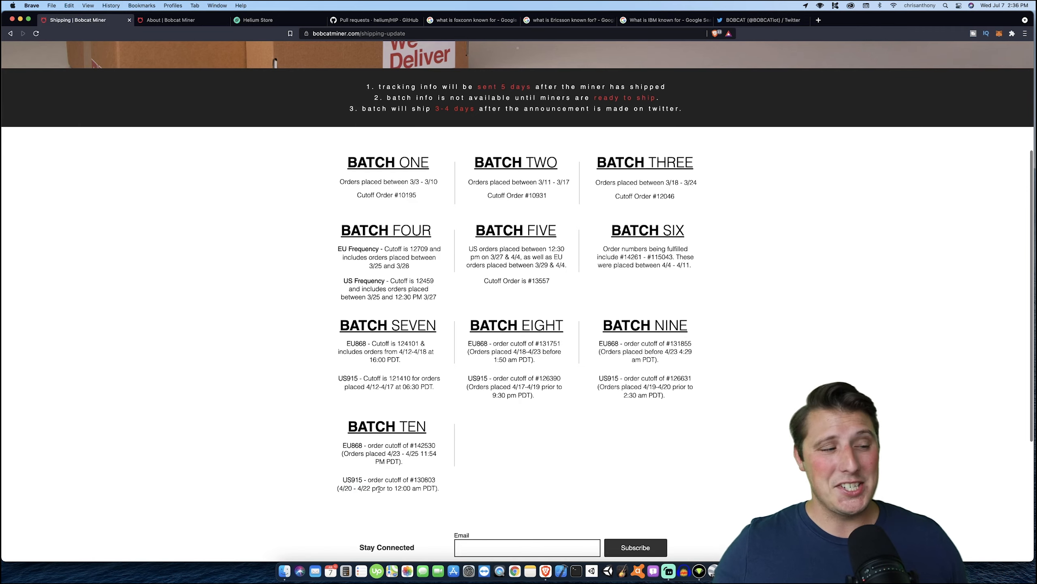
{"action": "left_click", "coordinate": [761, 20]}
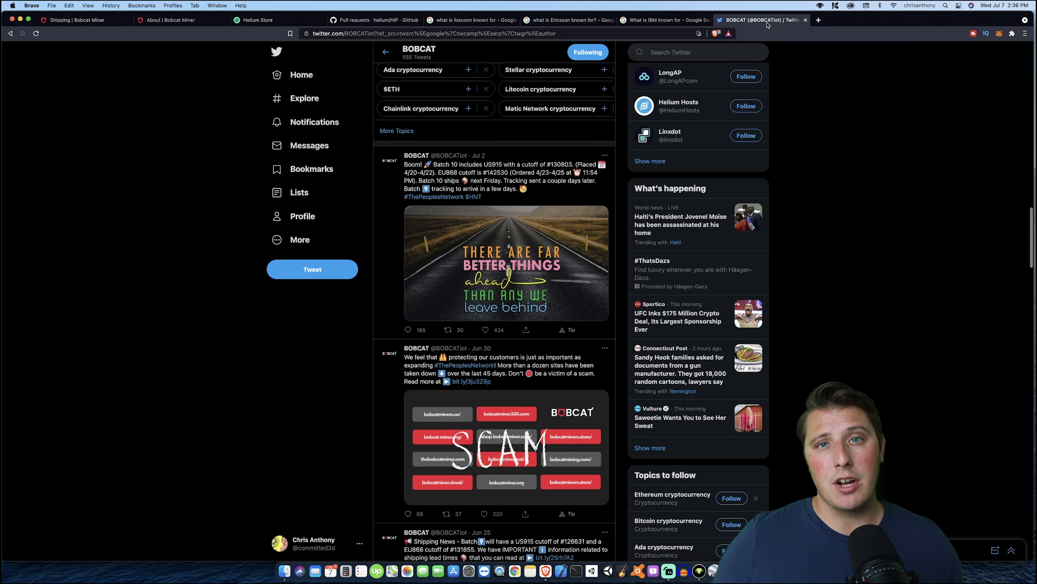
- Open Bobcat's June 30 tweet about more than a dozen scam sites taken down
{"action": "scroll", "scroll_direction": "down", "scroll_amount": 3}
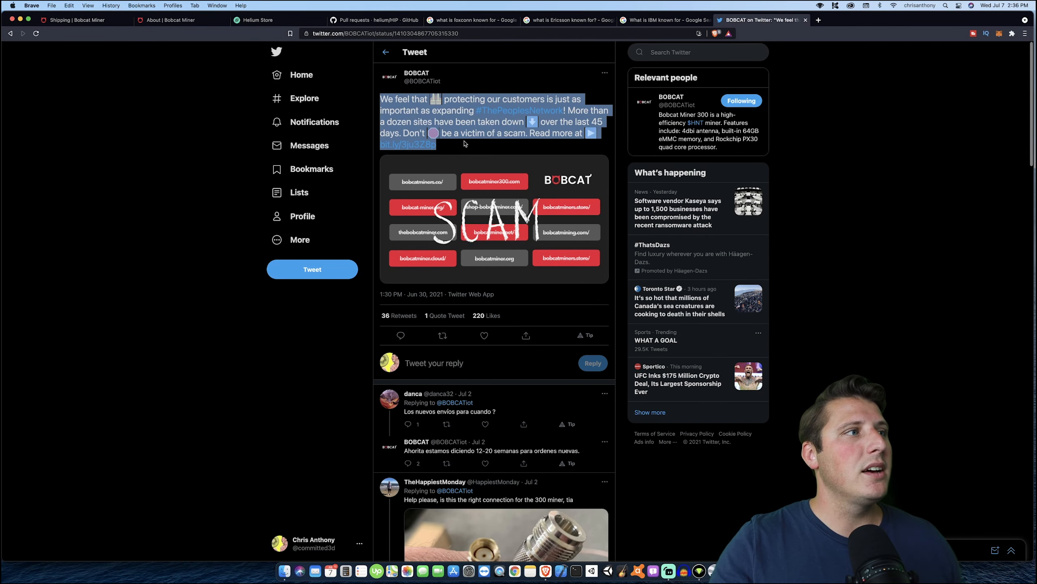
{"action": "left_click", "coordinate": [511, 78]}
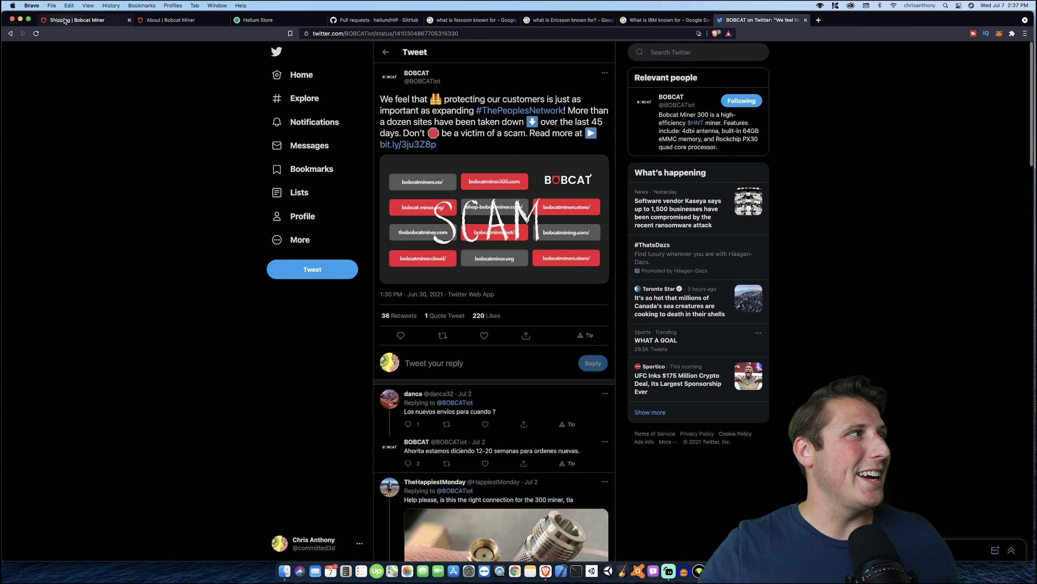
- Revisit the Shipping | Bobcat Miner tab, then open the Bobcat Miner 300 order page
{"action": "left_click", "coordinate": [80, 20]}
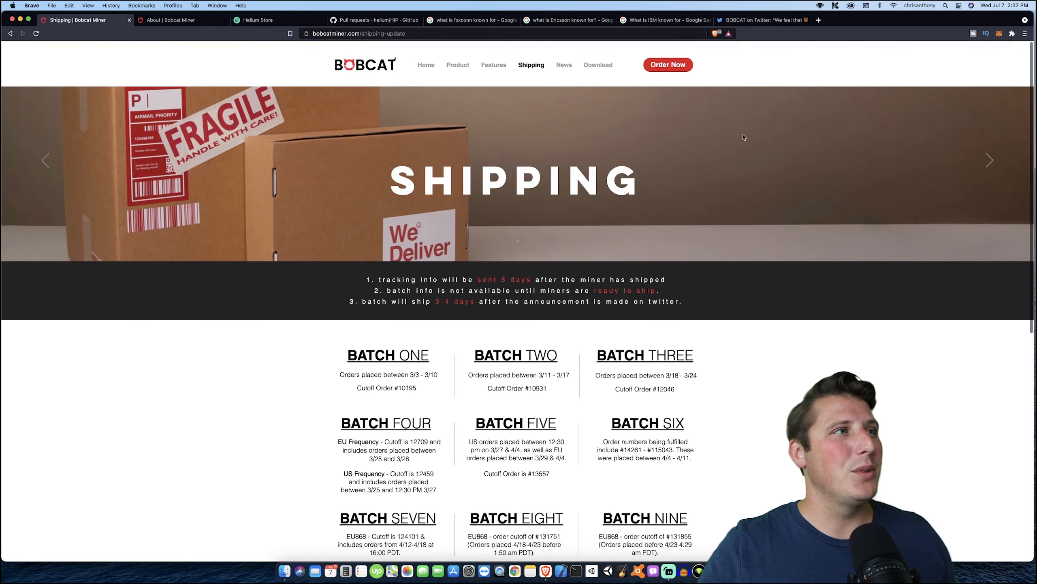
{"action": "mouse_move", "coordinate": [314, 49]}
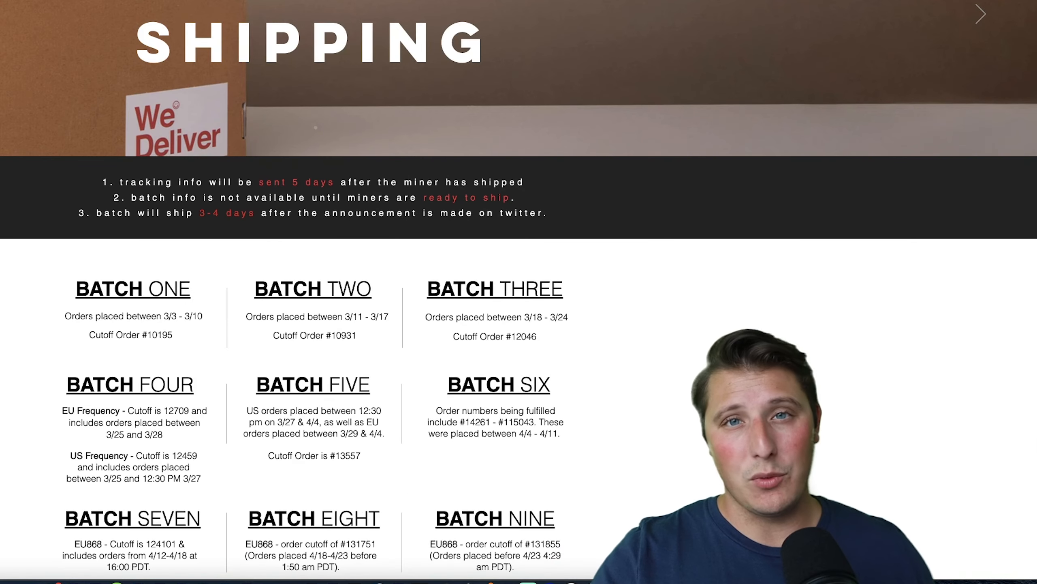
{"action": "left_click", "coordinate": [179, 19]}
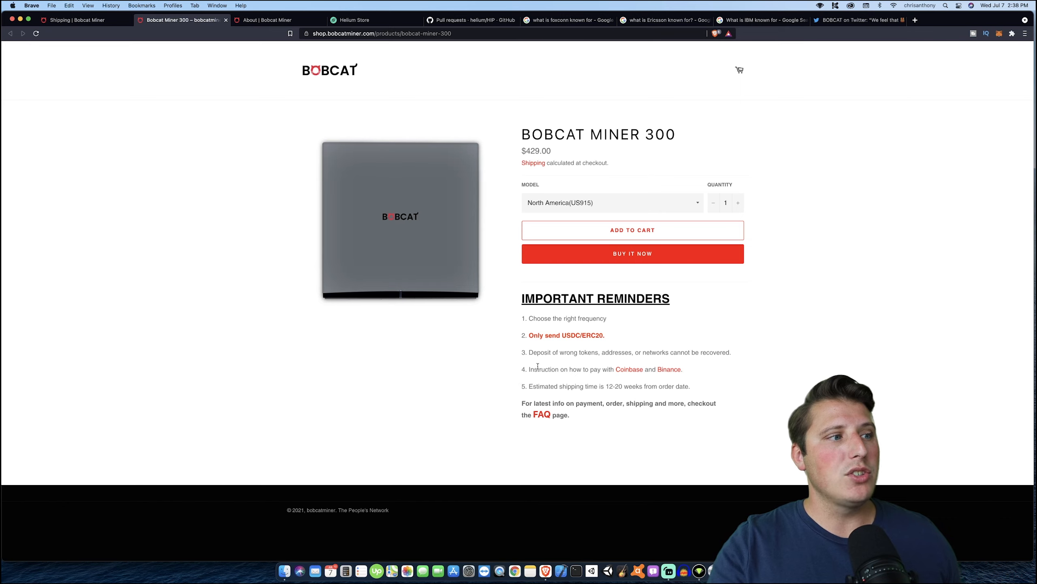
- Read the $429.00 Bobcat Miner 300 listing and its payment reminders
{"action": "left_click_drag", "start_coordinate": [530, 368], "coordinate": [682, 368]}
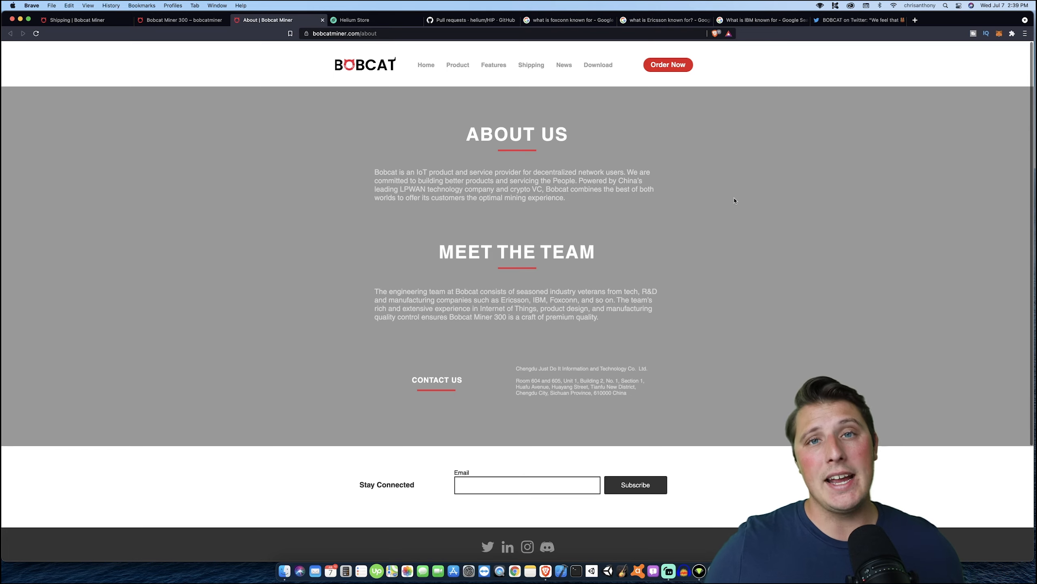
{"action": "mouse_move", "coordinate": [445, 291]}
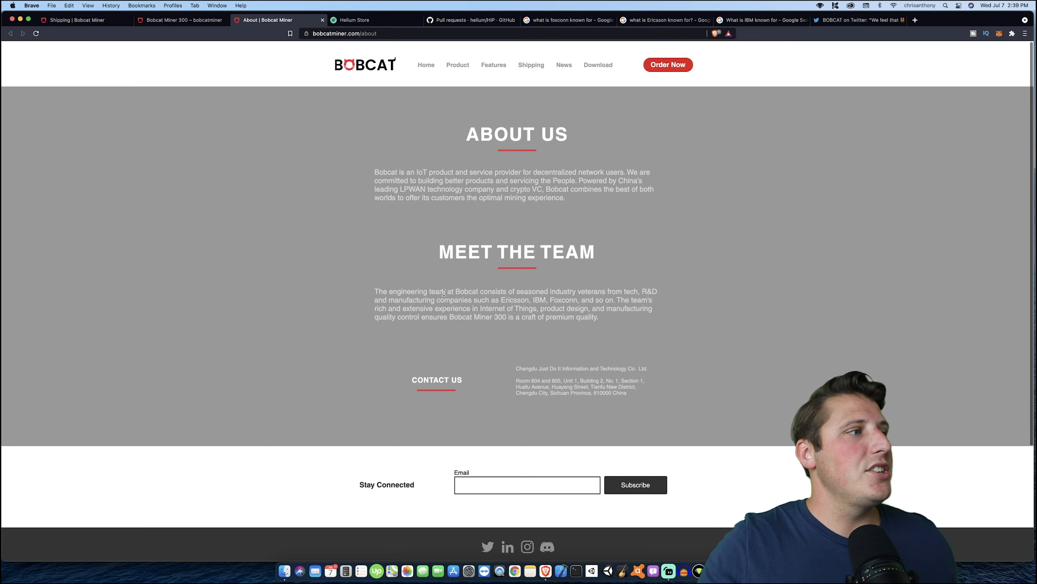
{"action": "mouse_move", "coordinate": [690, 287]}
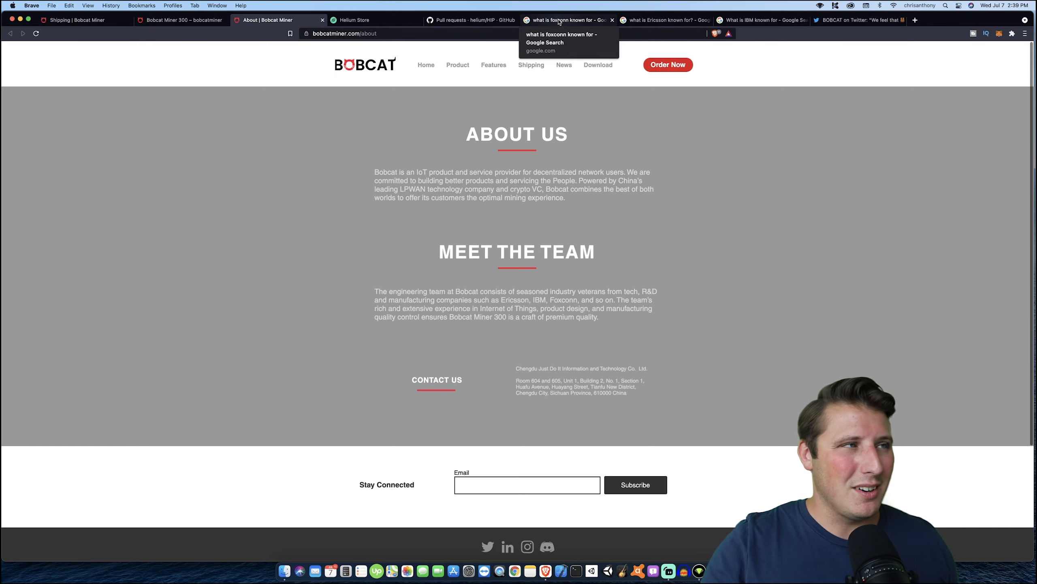
- Look over the Google results on what Foxconn and Ericsson are known for
{"action": "left_click", "coordinate": [566, 20]}
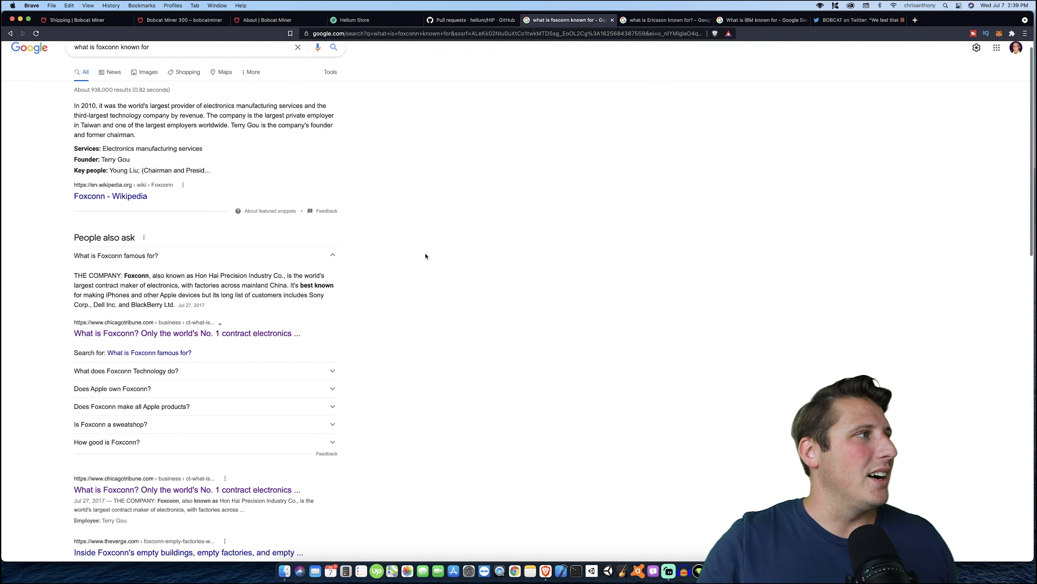
{"action": "mouse_move", "coordinate": [426, 256]}
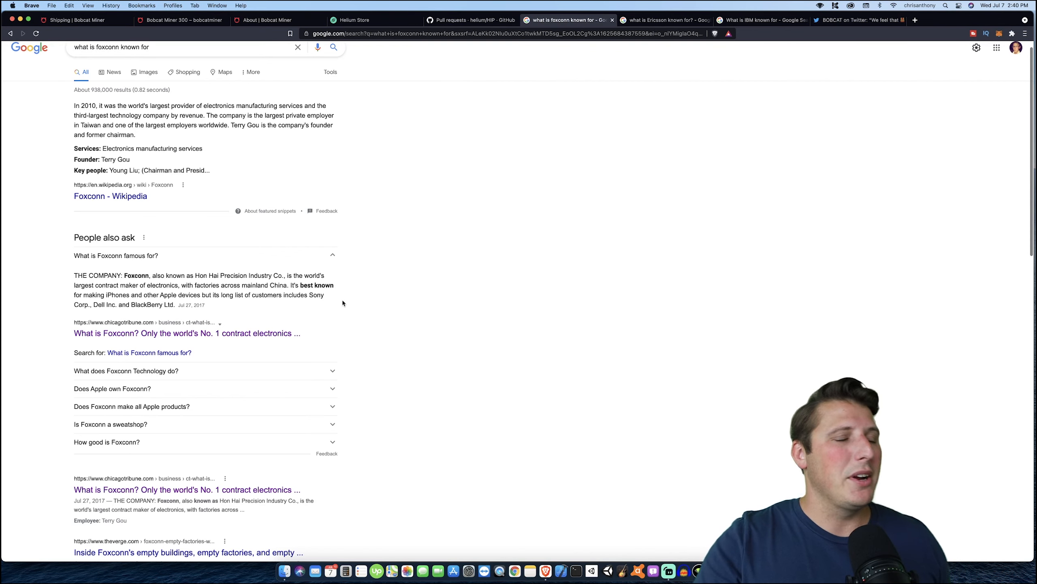
{"action": "left_click", "coordinate": [665, 20]}
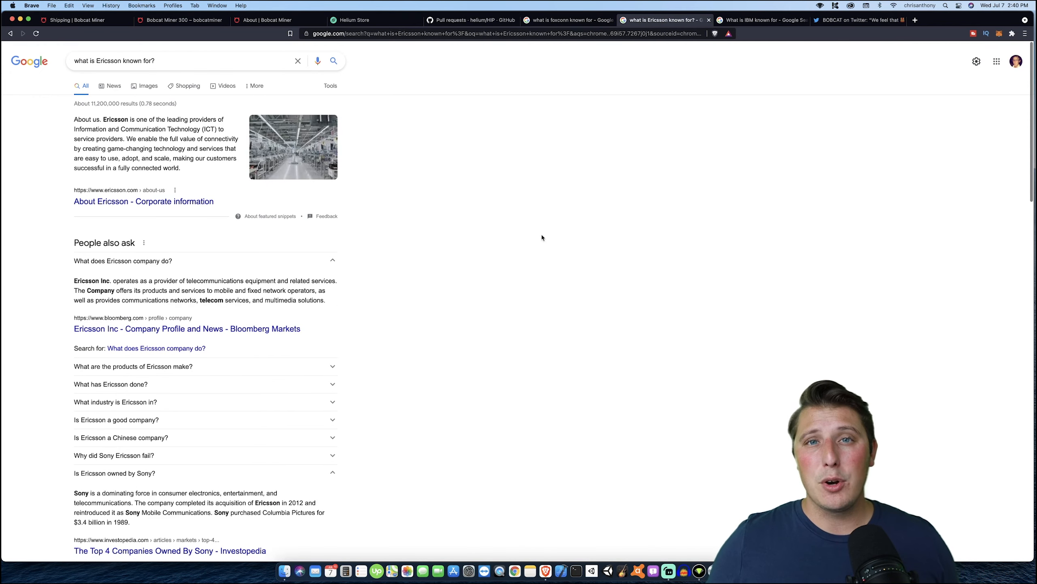
{"action": "scroll", "scroll_direction": "down", "scroll_amount": 3}
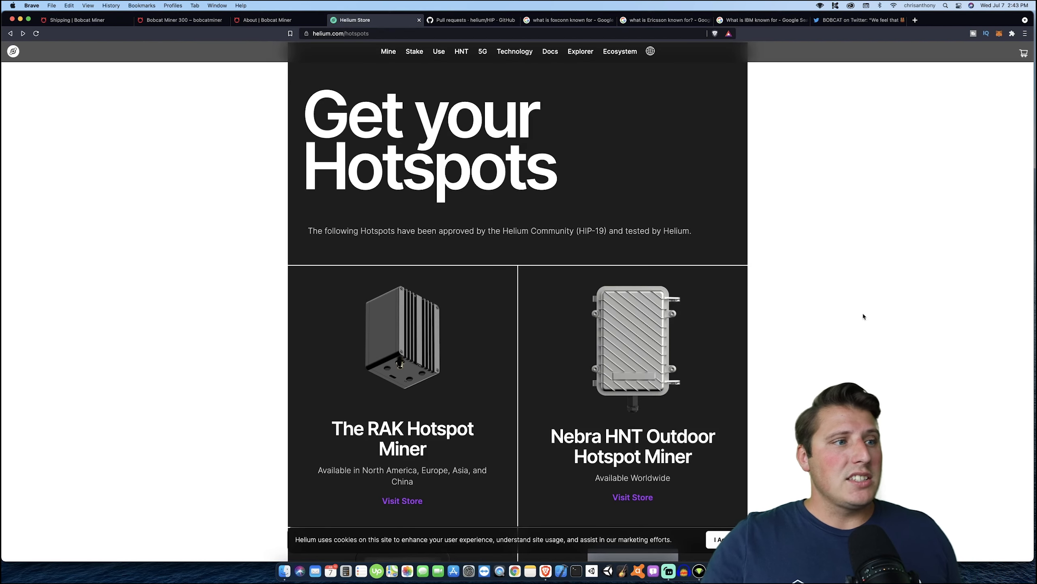
{"action": "scroll", "scroll_direction": "down", "scroll_amount": 3}
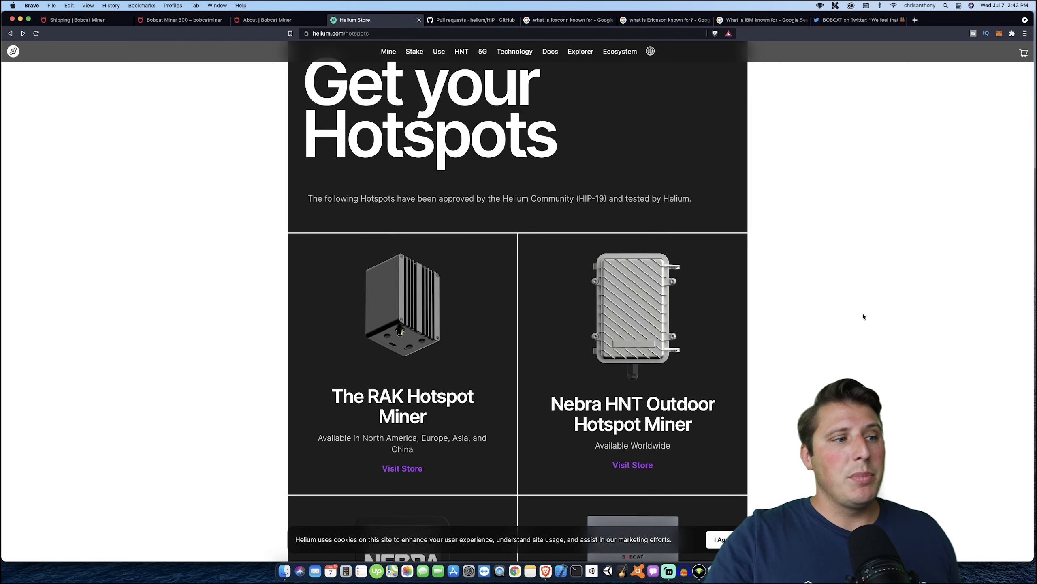
{"action": "scroll", "scroll_direction": "down", "scroll_amount": 3}
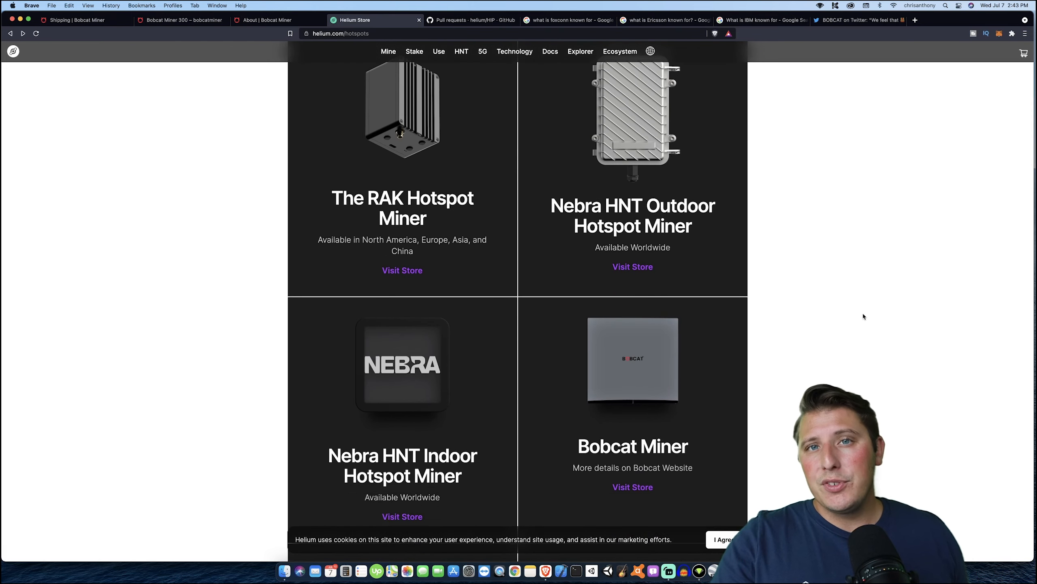
{"action": "scroll", "scroll_direction": "down", "scroll_amount": 3}
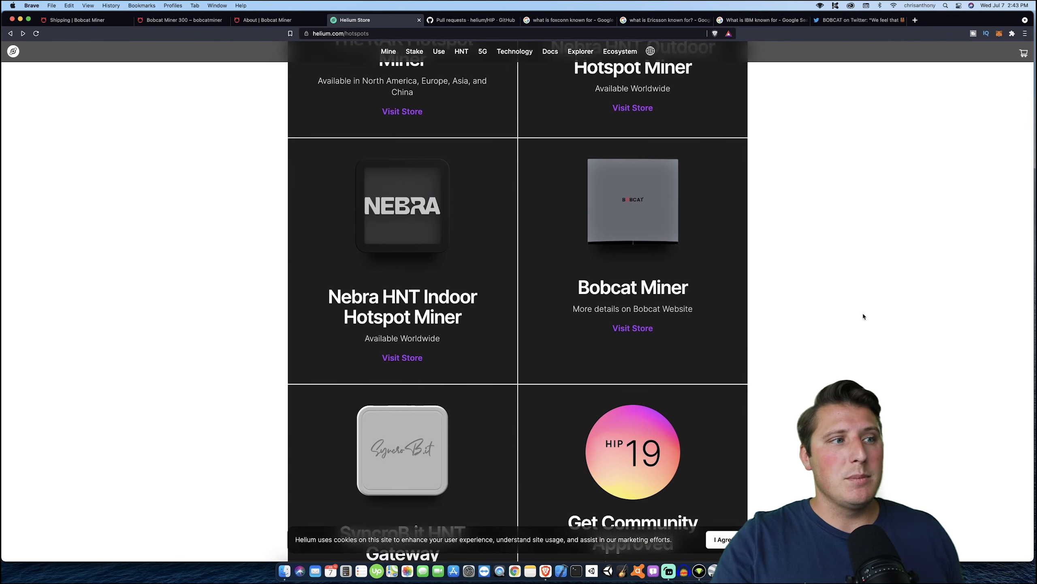
{"action": "scroll", "scroll_direction": "down", "scroll_amount": 3}
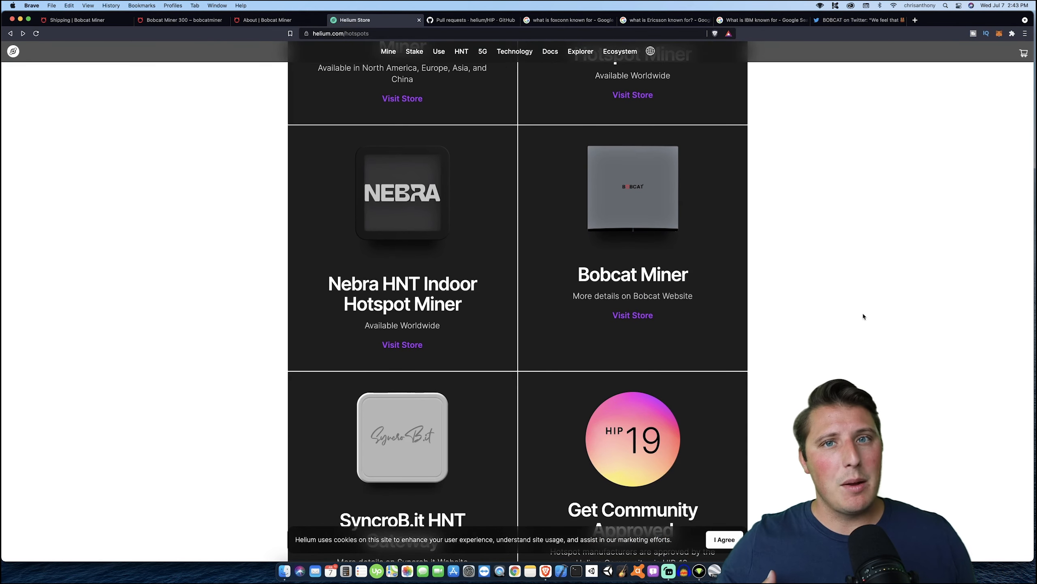